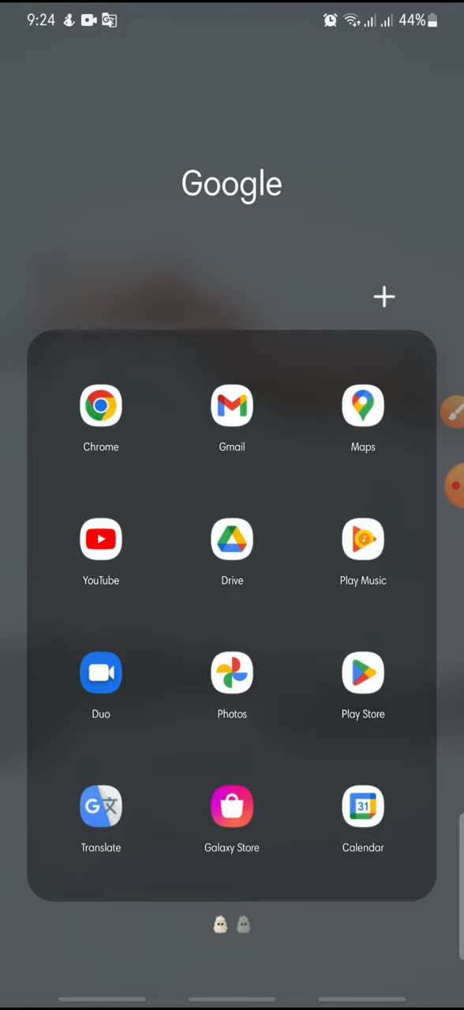
Launch Google Maps from the Google folder on the home screen.
{"action": "left_click", "coordinate": [362, 407]}
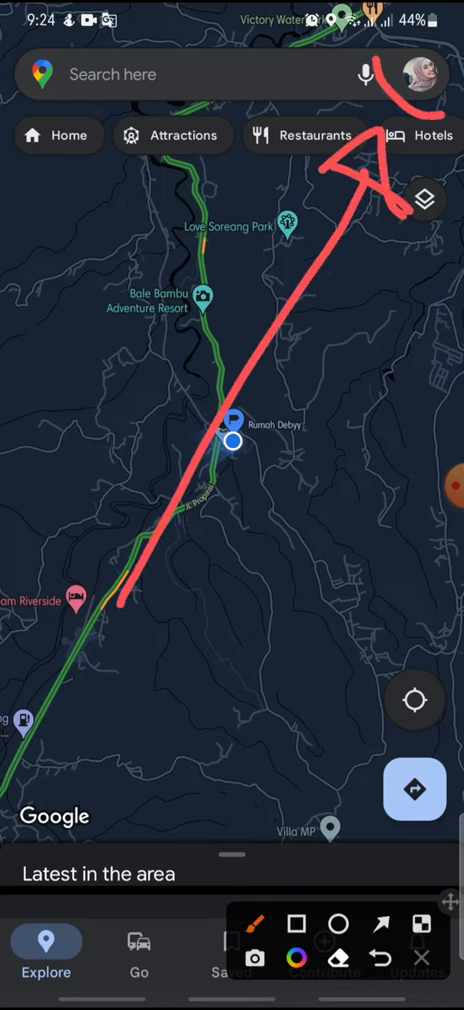
Go through the profile picture's account menu to Location sharing.
{"action": "left_click", "coordinate": [413, 74]}
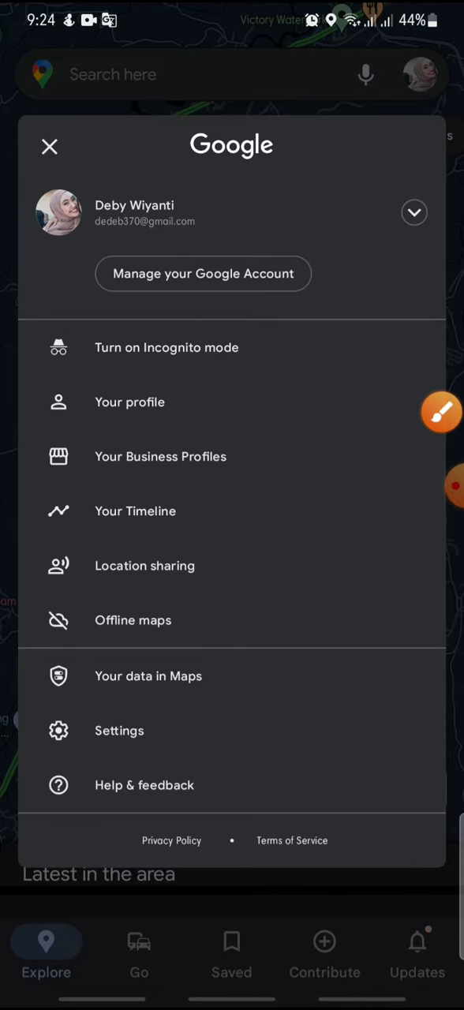
{"action": "left_click", "coordinate": [440, 411]}
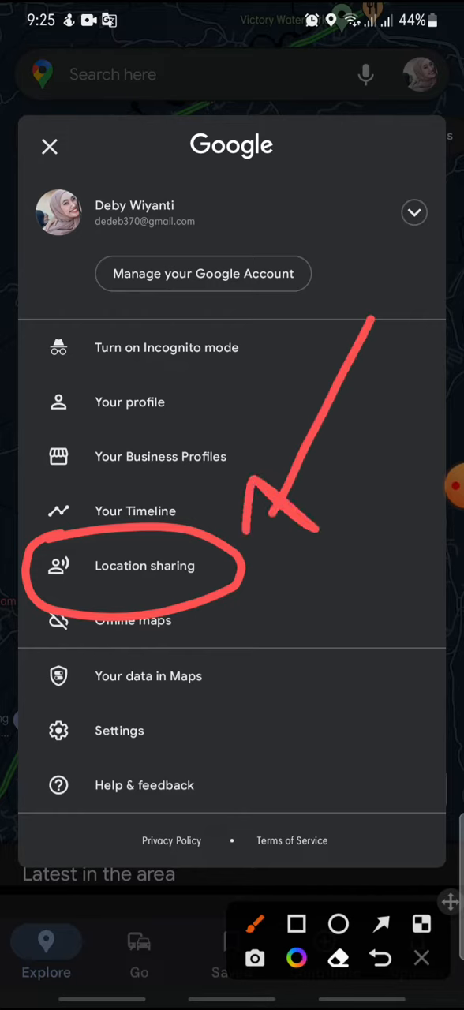
{"action": "left_click", "coordinate": [379, 956]}
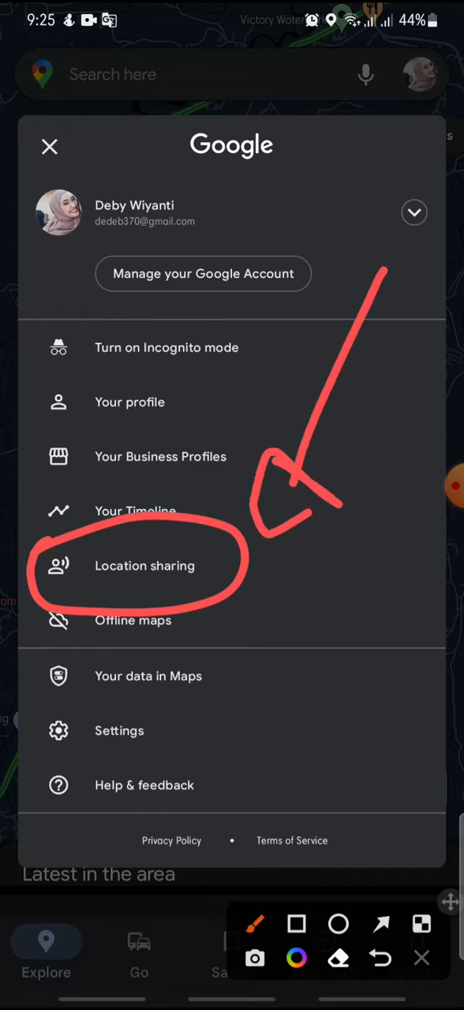
{"action": "left_click", "coordinate": [145, 566]}
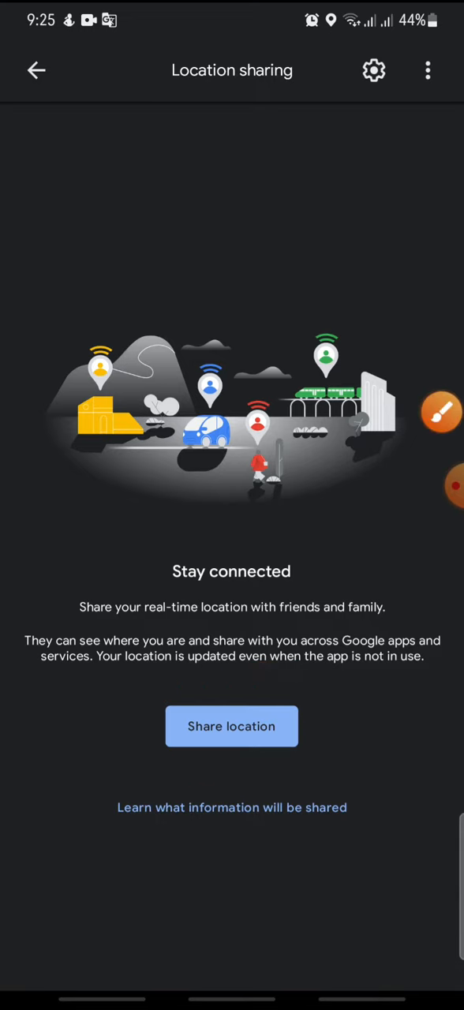
Start real-time sharing, pick 'For 1 hour', and adjust the duration back to 1 hour.
{"action": "left_click", "coordinate": [231, 726]}
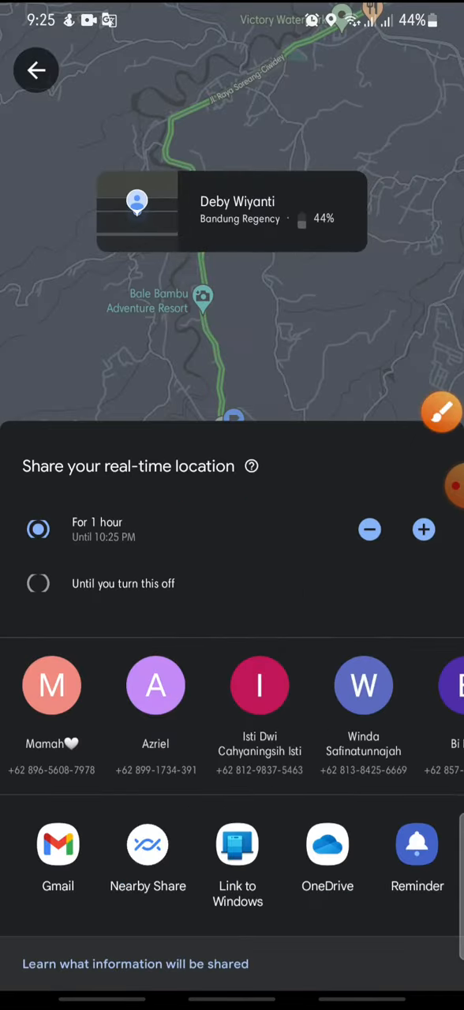
{"action": "left_click", "coordinate": [440, 411]}
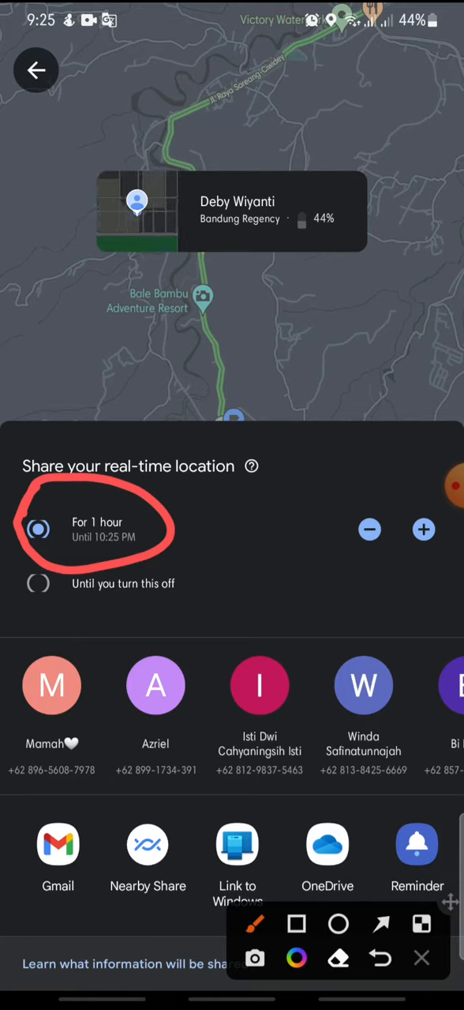
{"action": "left_click", "coordinate": [424, 529]}
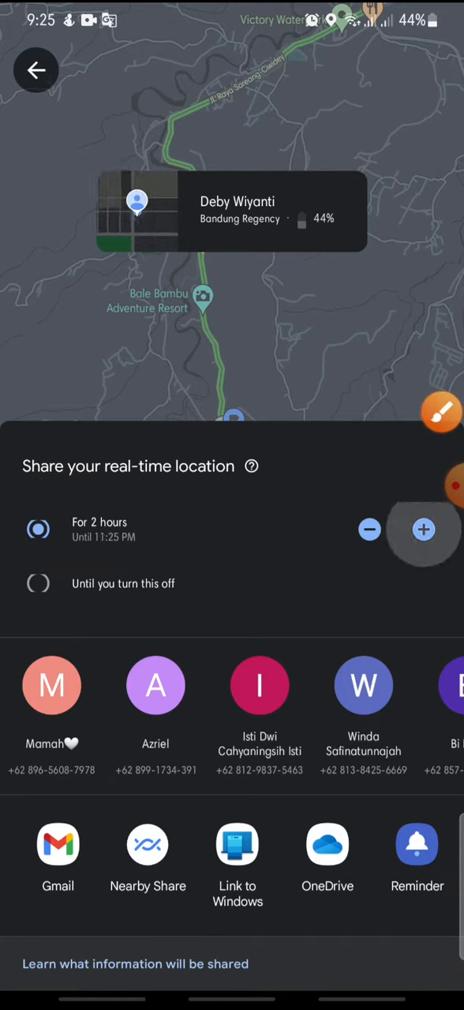
{"action": "left_click", "coordinate": [424, 530]}
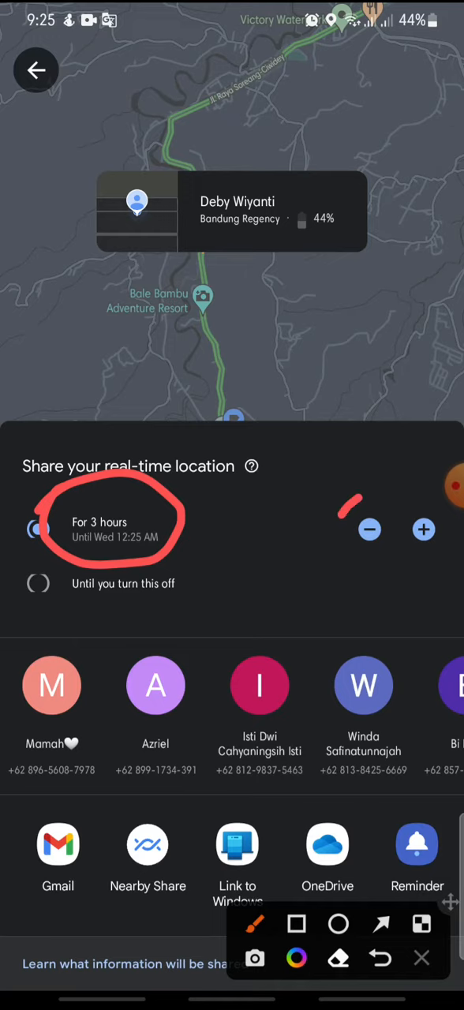
{"action": "left_click_drag", "start_coordinate": [347, 505], "coordinate": [371, 552]}
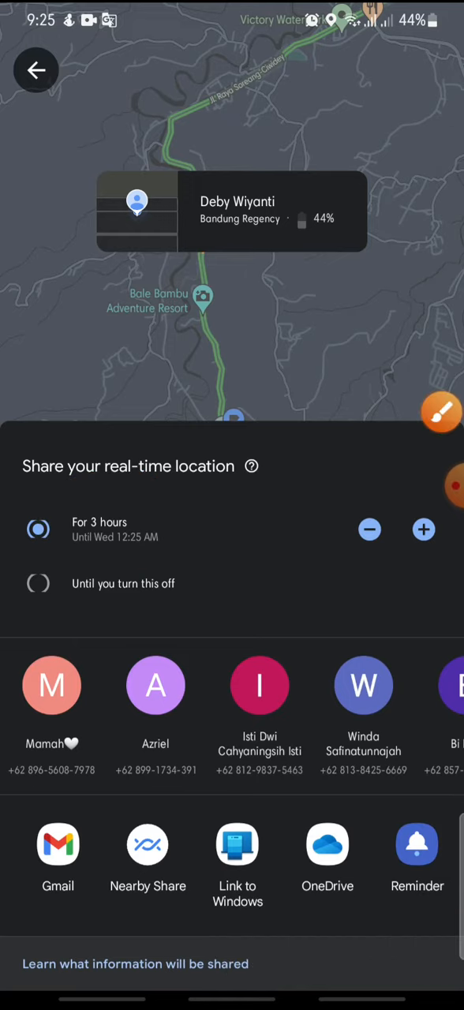
{"action": "left_click", "coordinate": [440, 411]}
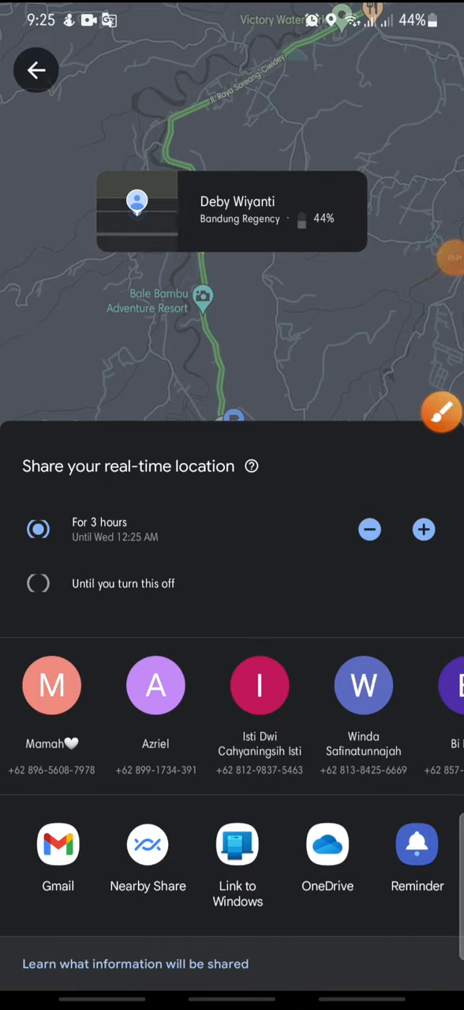
{"action": "left_click", "coordinate": [423, 528]}
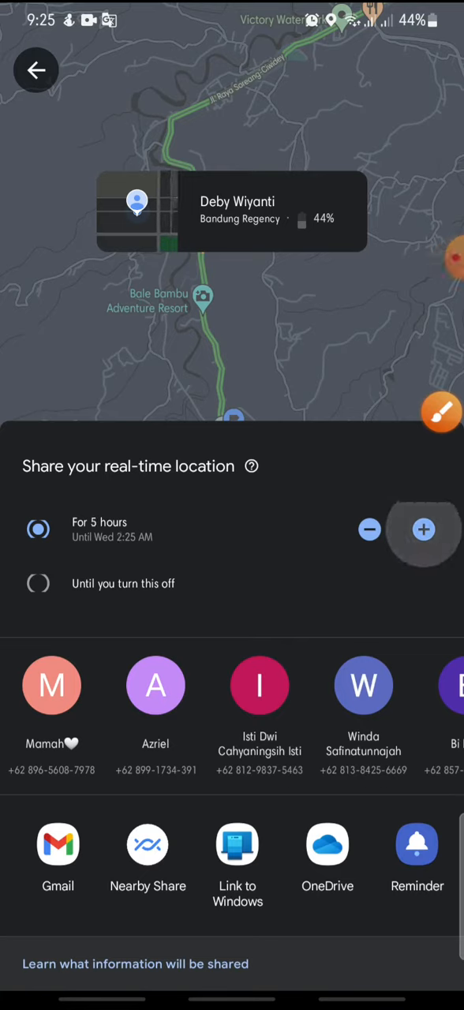
{"action": "left_click", "coordinate": [369, 529]}
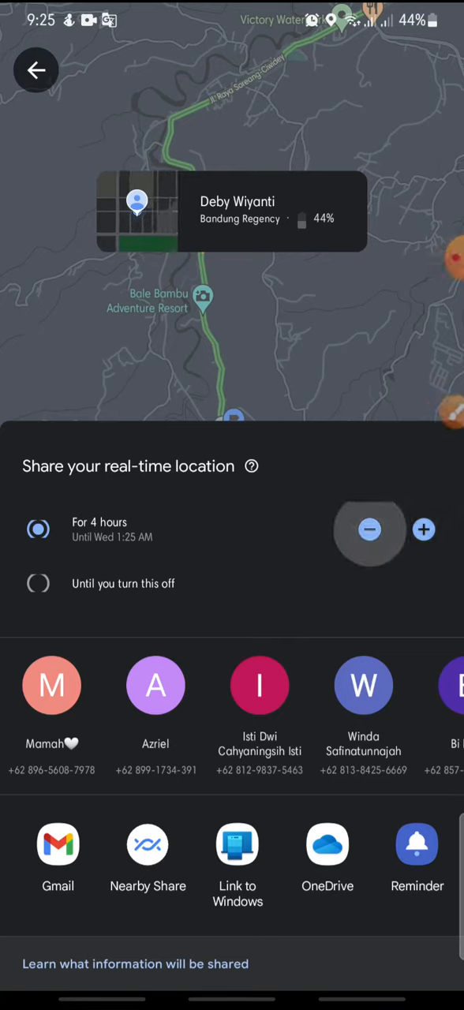
{"action": "left_click", "coordinate": [369, 530]}
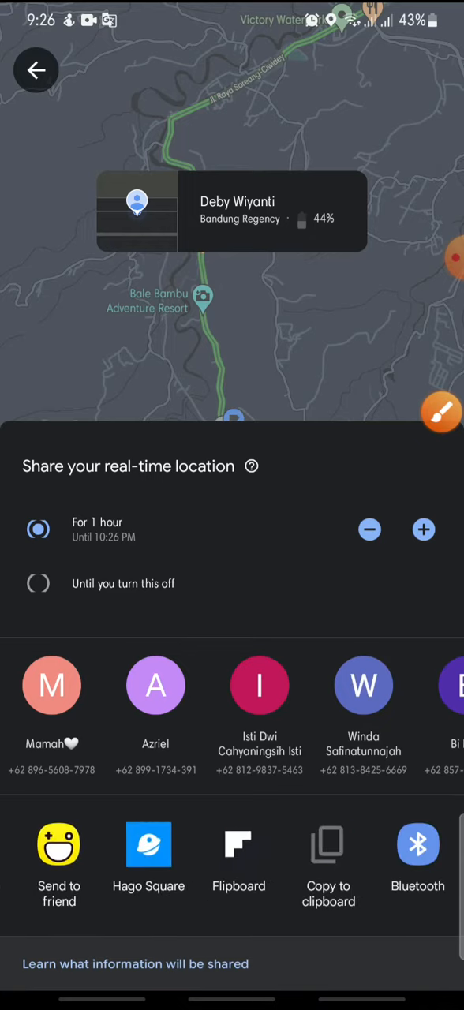
Share the 1-hour location link through WhatsApp, confirming Share in the link dialog.
{"action": "scroll", "scroll_direction": "left", "scroll_amount": 3}
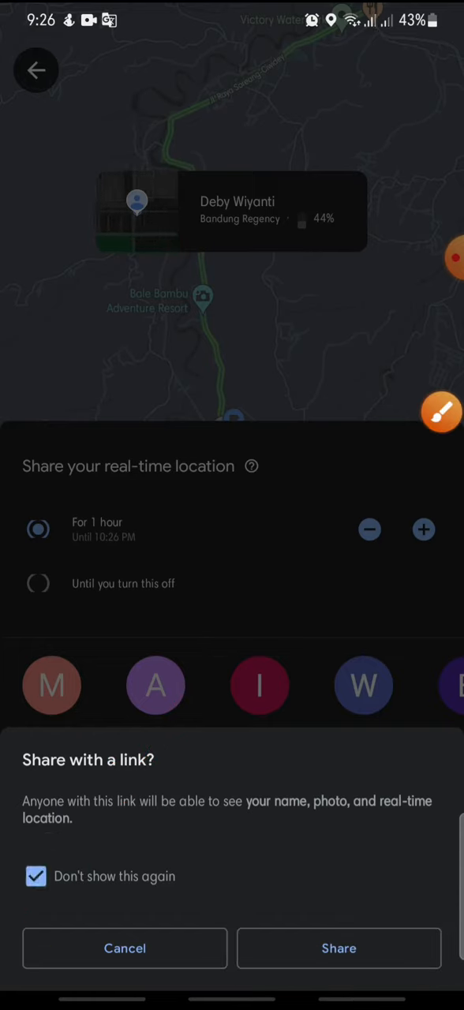
{"action": "left_click", "coordinate": [440, 414]}
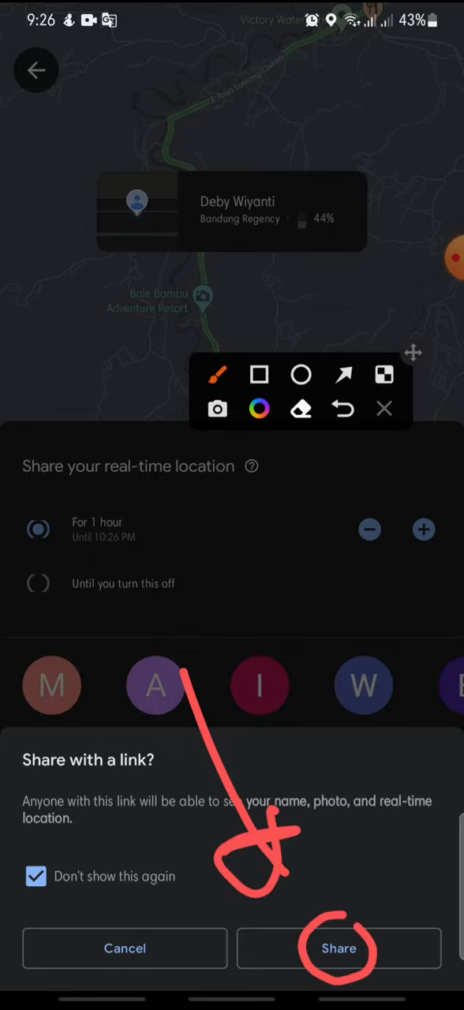
{"action": "left_click", "coordinate": [339, 947]}
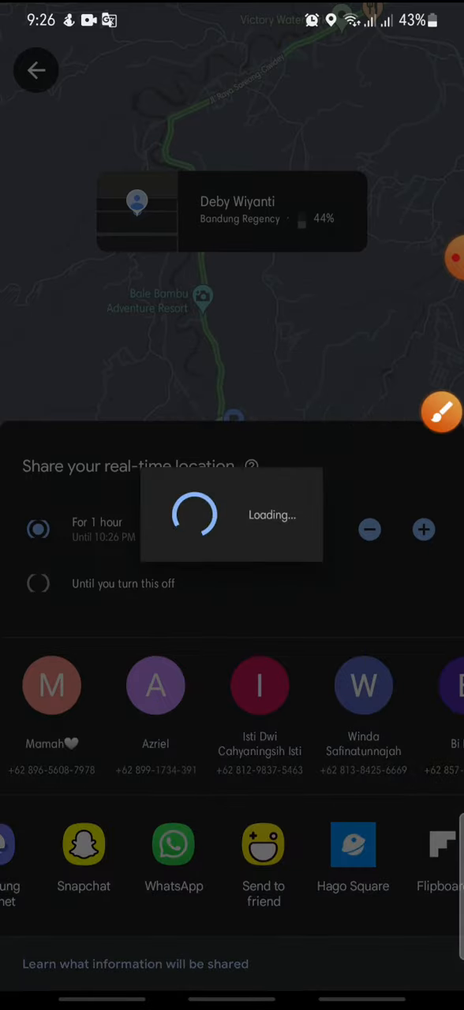
{"action": "left_click", "coordinate": [174, 844]}
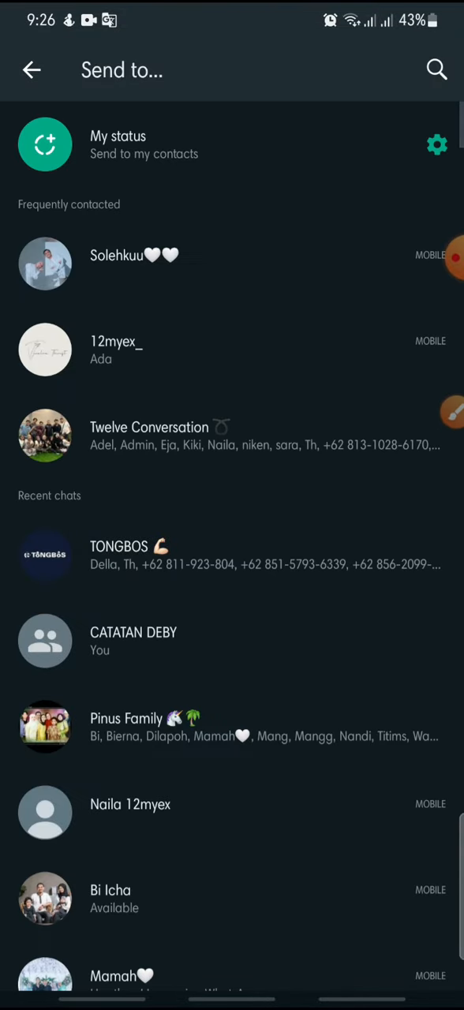